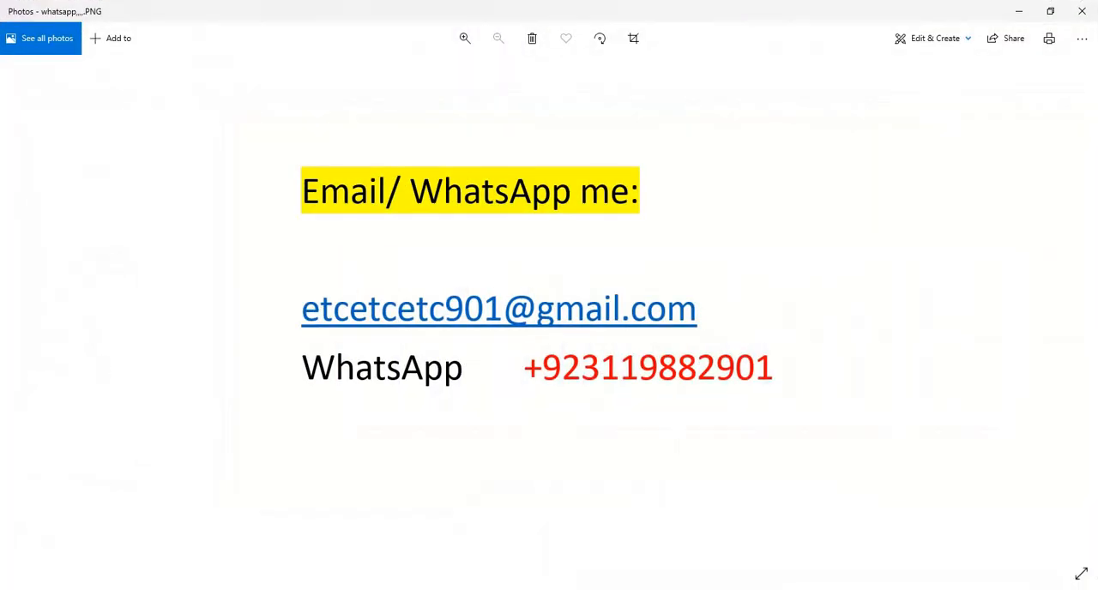
mouse_move(673, 542)
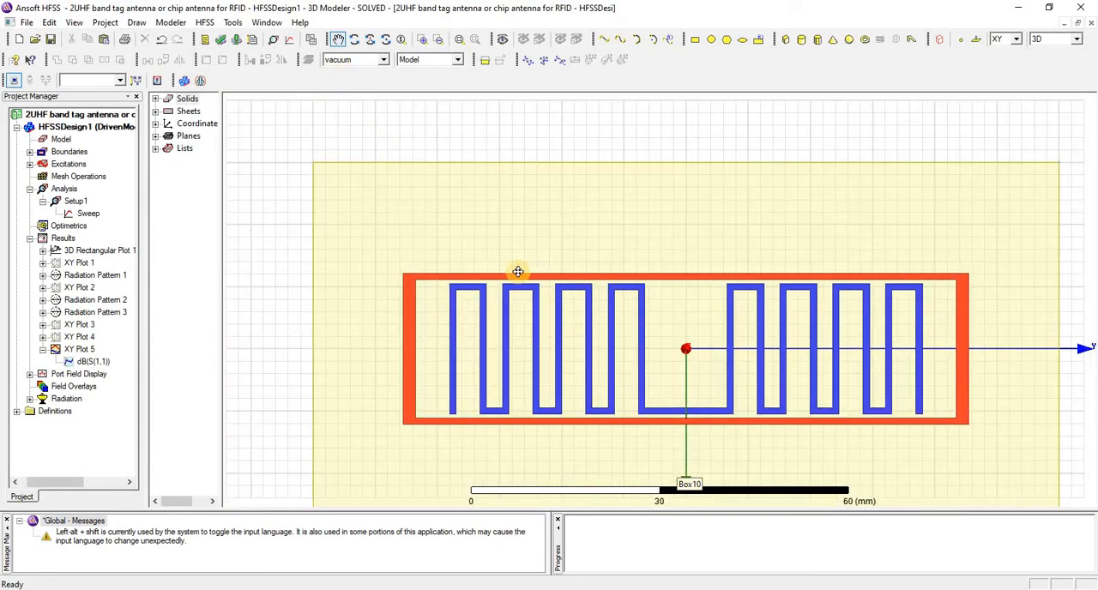
left_click(373, 39)
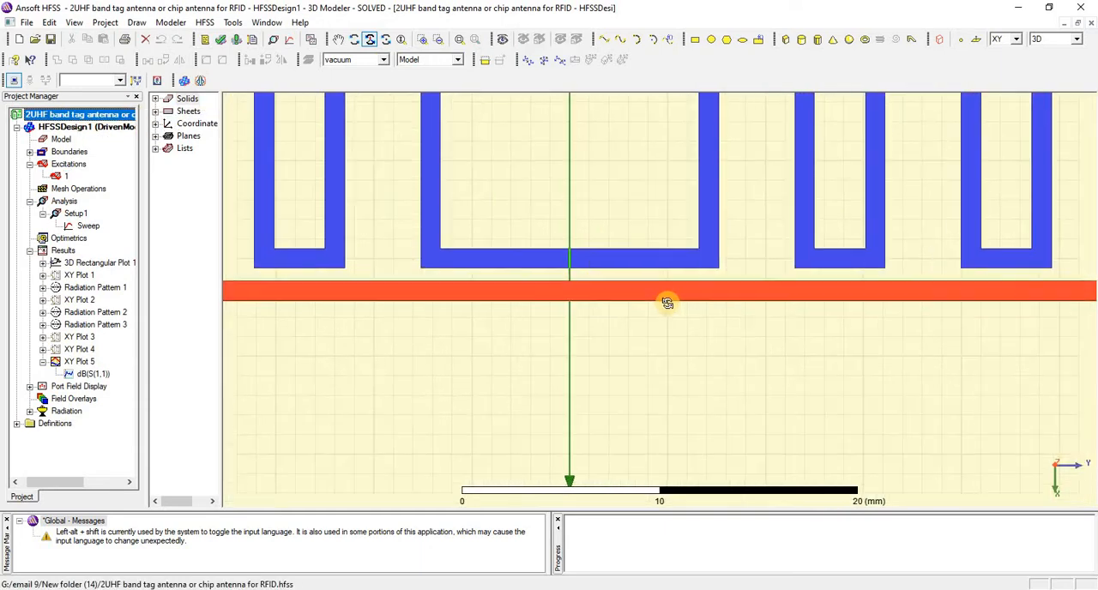
left_click(457, 39)
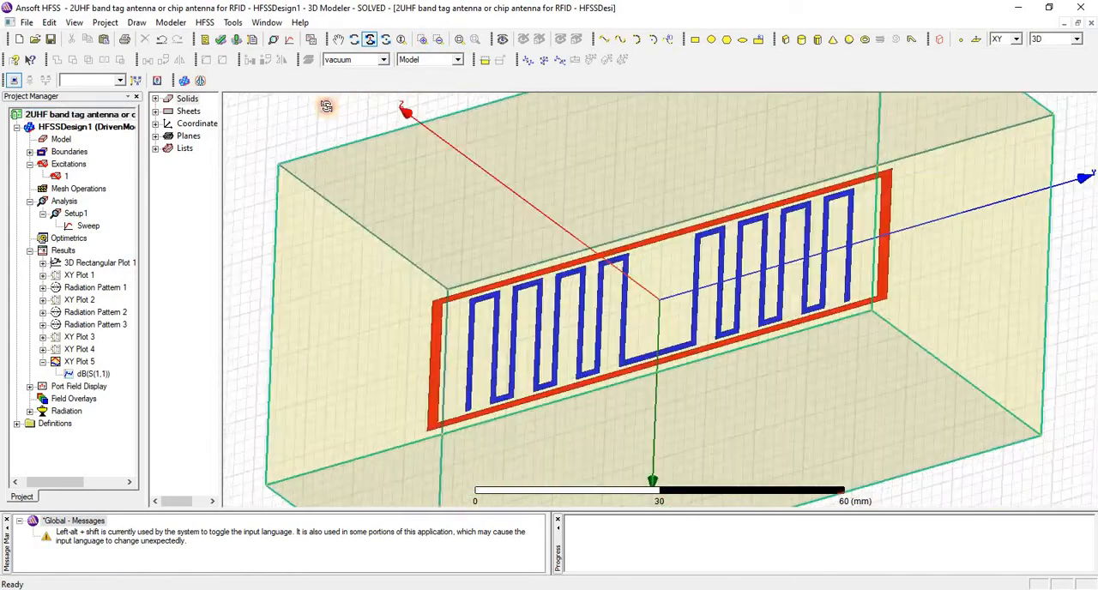
left_click(204, 21)
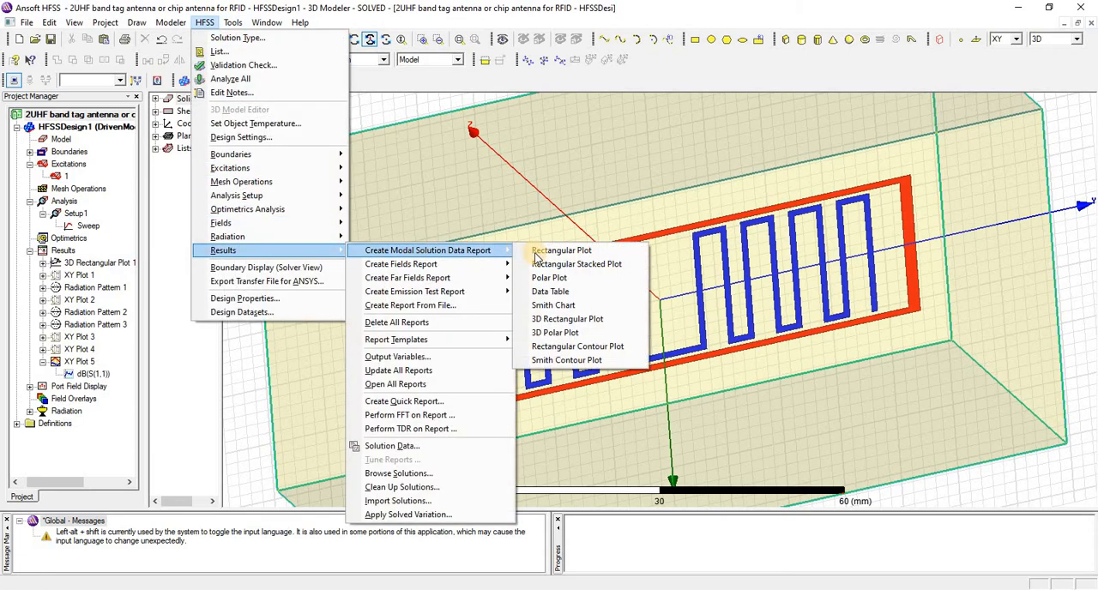
- Generate a rectangular dB(S(1,1)) versus Freq report from Setup1: Sweep
left_click(562, 251)
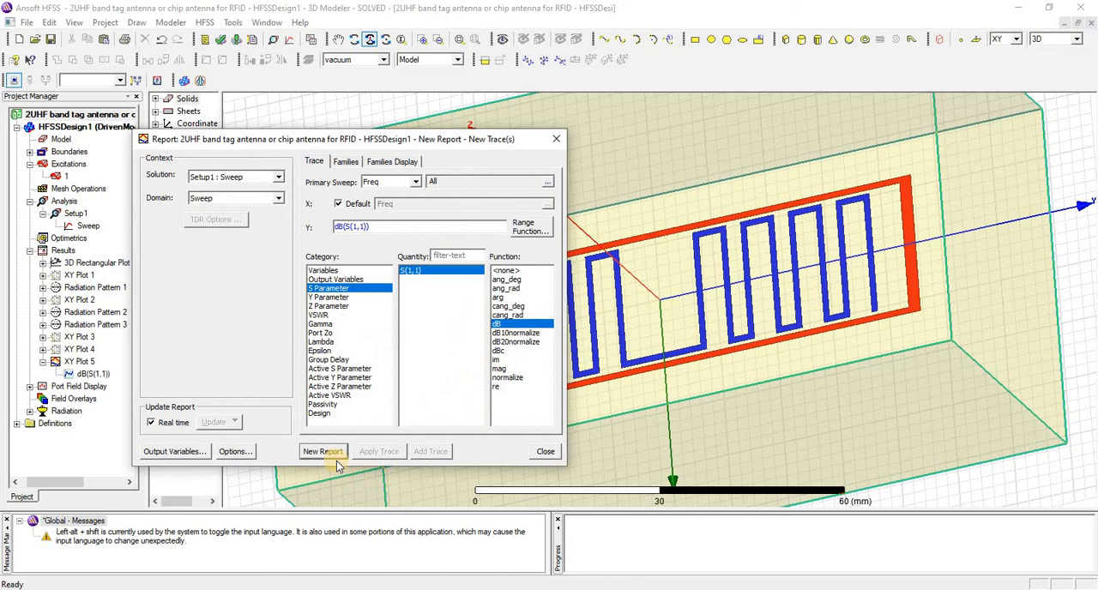
left_click(323, 451)
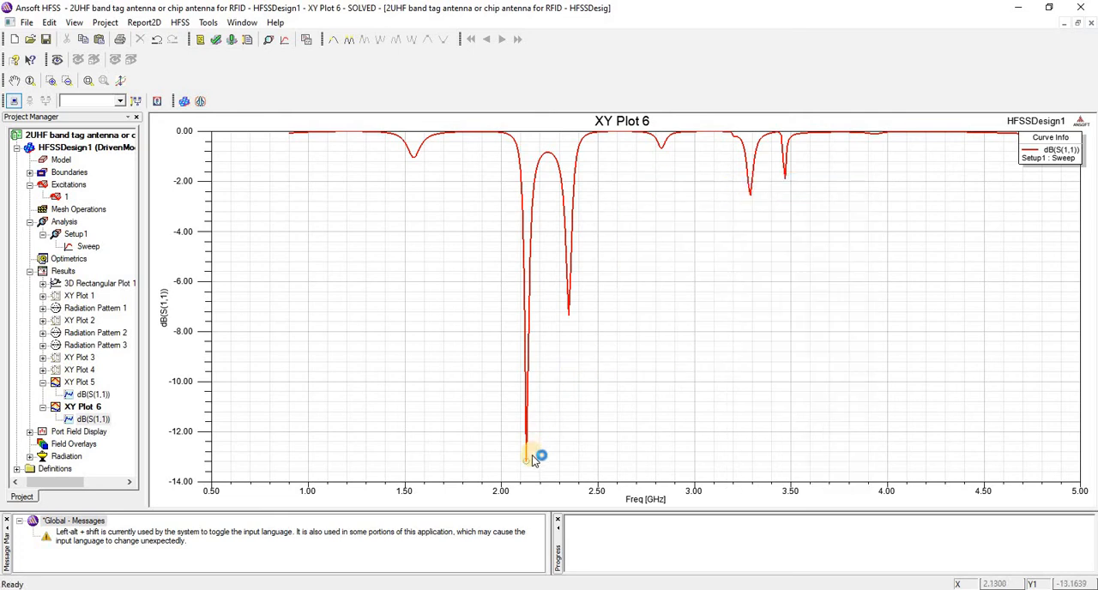
- Add marker m1 at the curve minimum, about −13.16 dB at 2.13 GHz
left_click(525, 455)
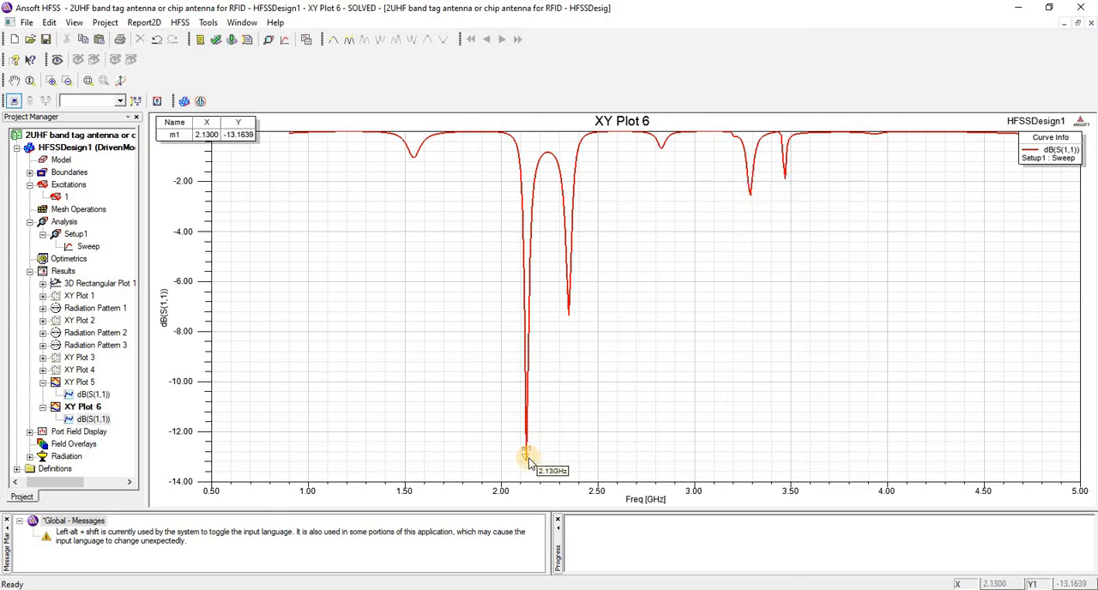
mouse_move(271, 175)
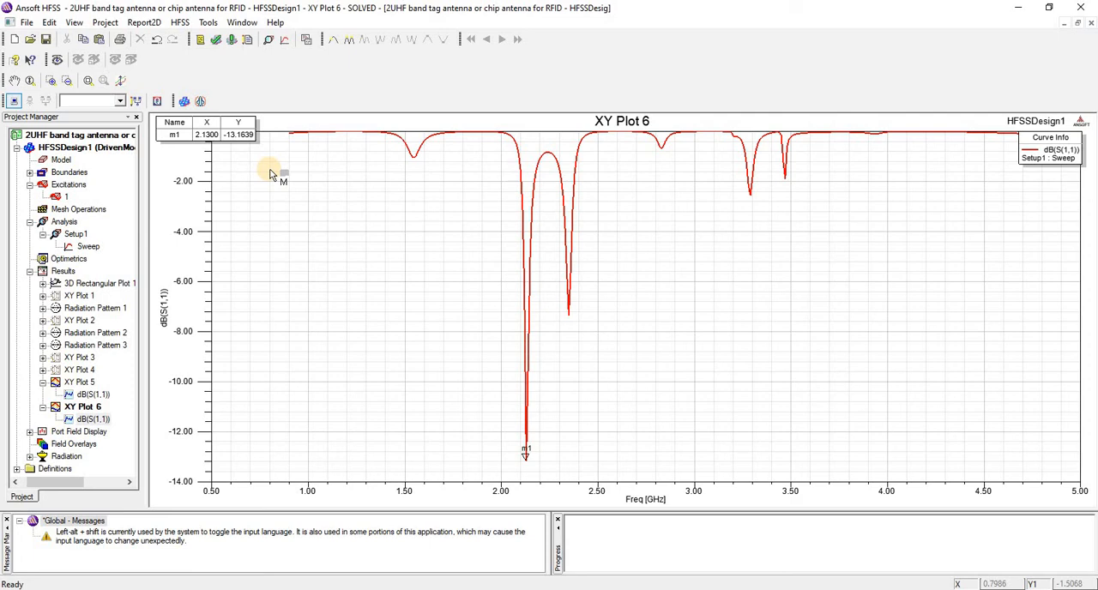
mouse_move(413, 240)
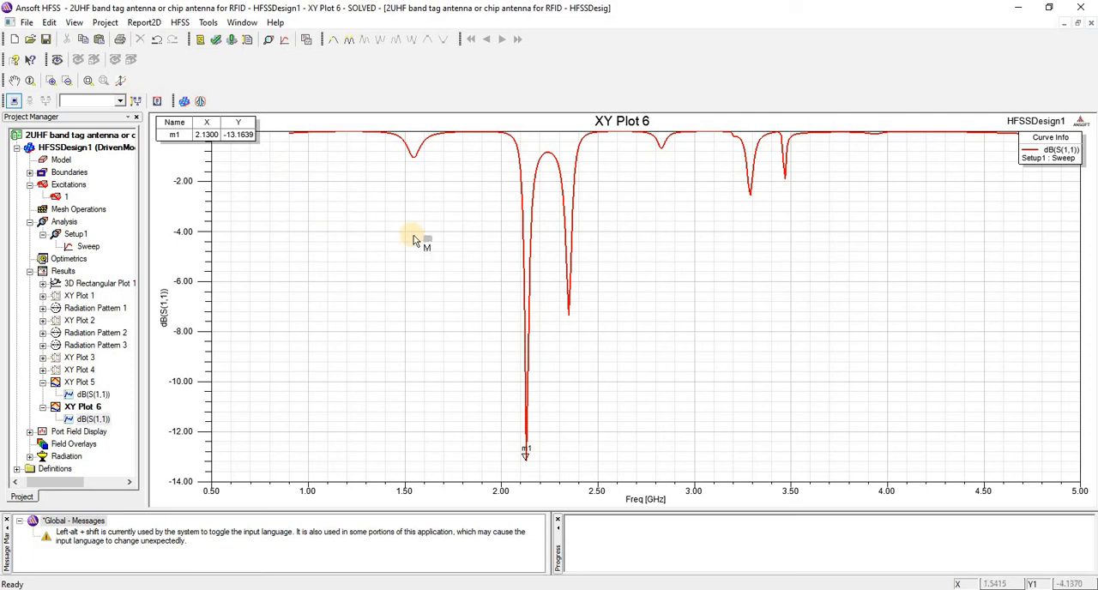
mouse_move(1095, 82)
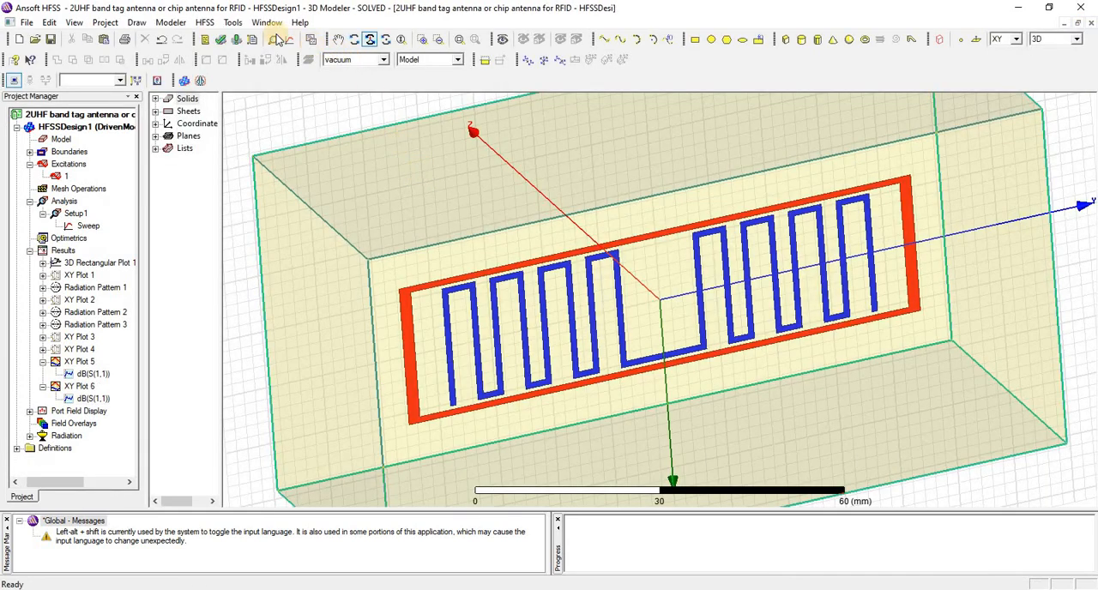
- Generate a far-field Radiation Pattern report of dB(rETotal) versus Theta on the infinite sphere
left_click(204, 23)
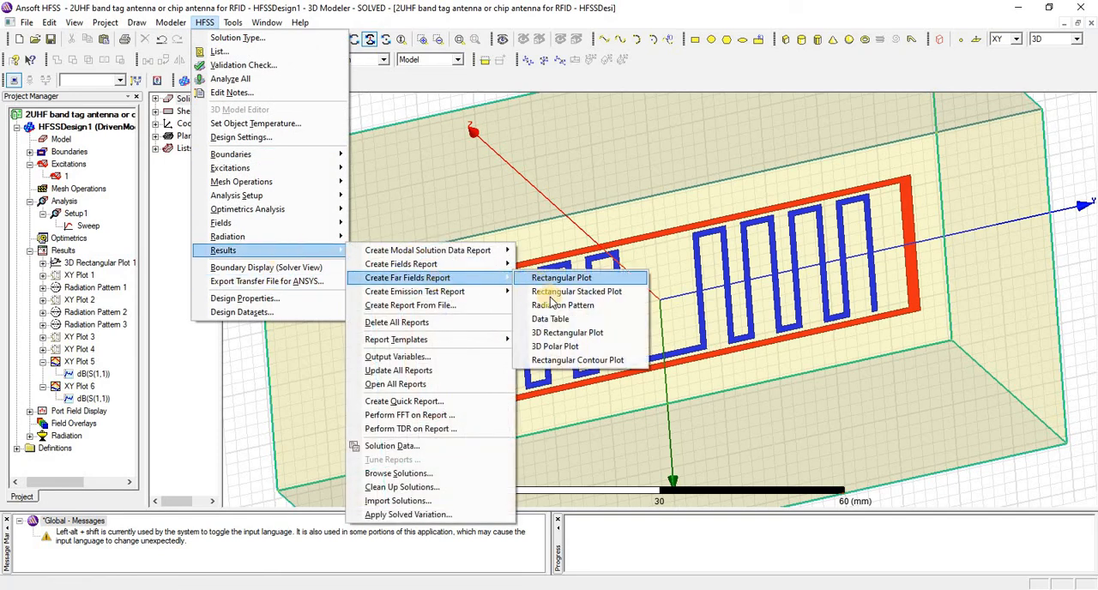
left_click(561, 278)
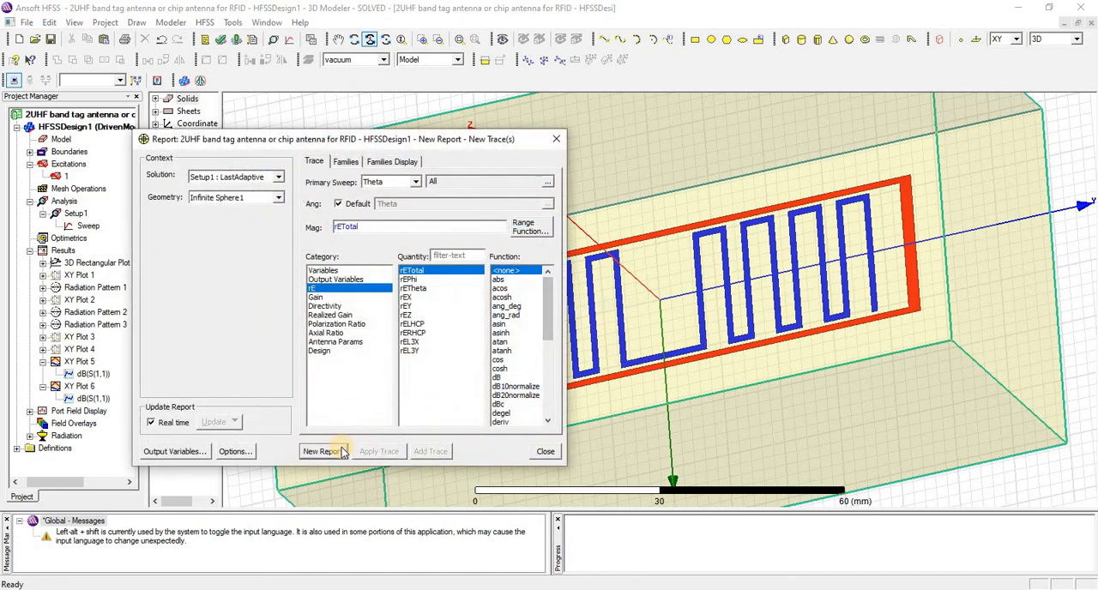
left_click(496, 378)
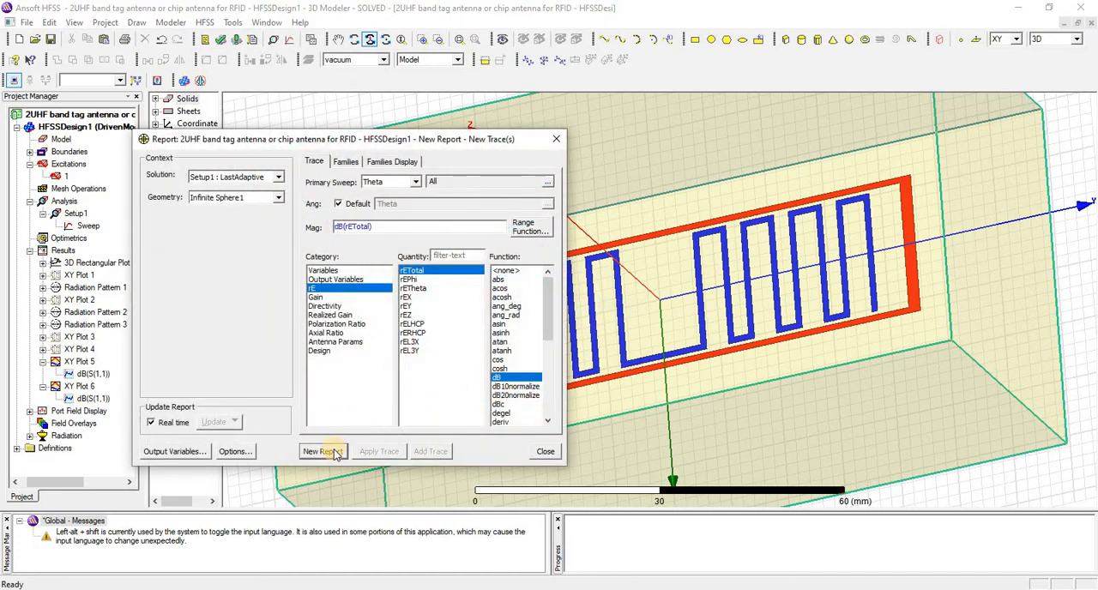
left_click(323, 451)
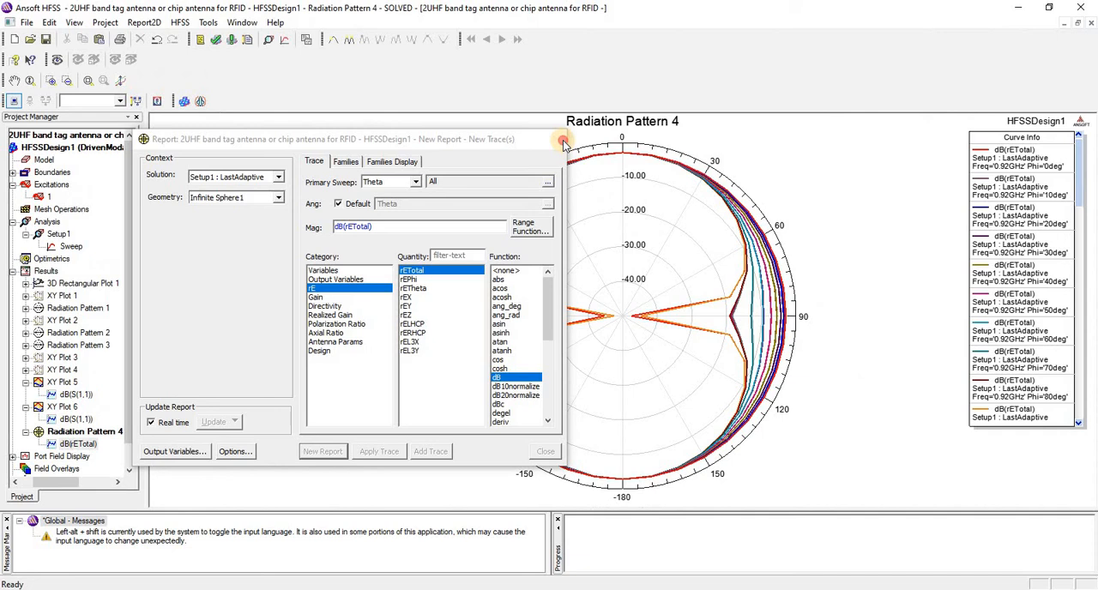